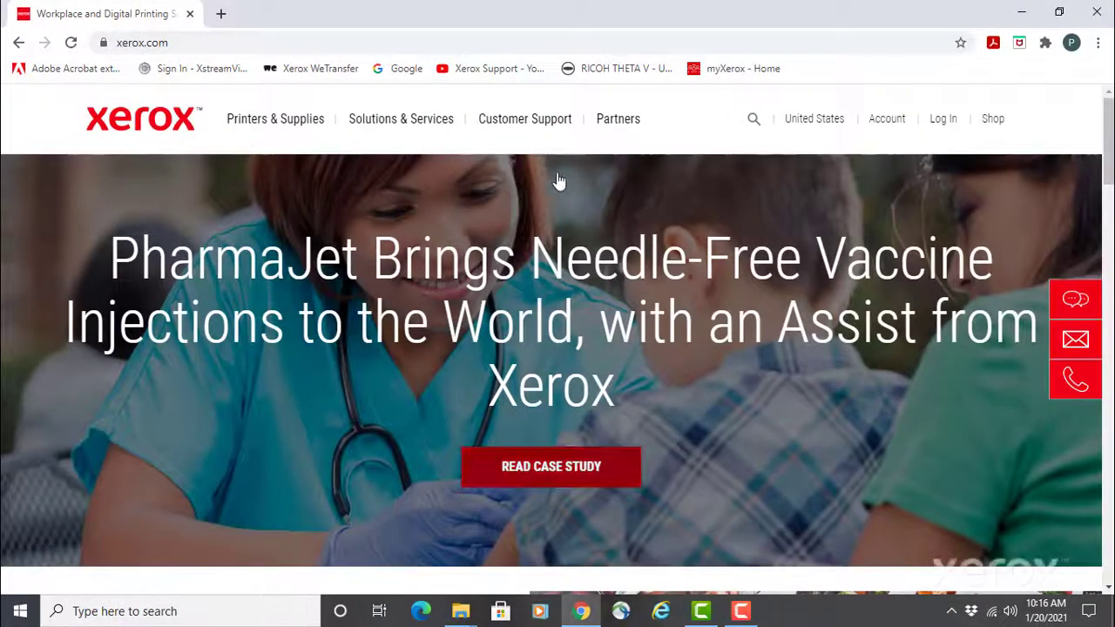
Go from Customer Support to the All Support and Drivers search box
{"action": "left_click", "coordinate": [524, 119]}
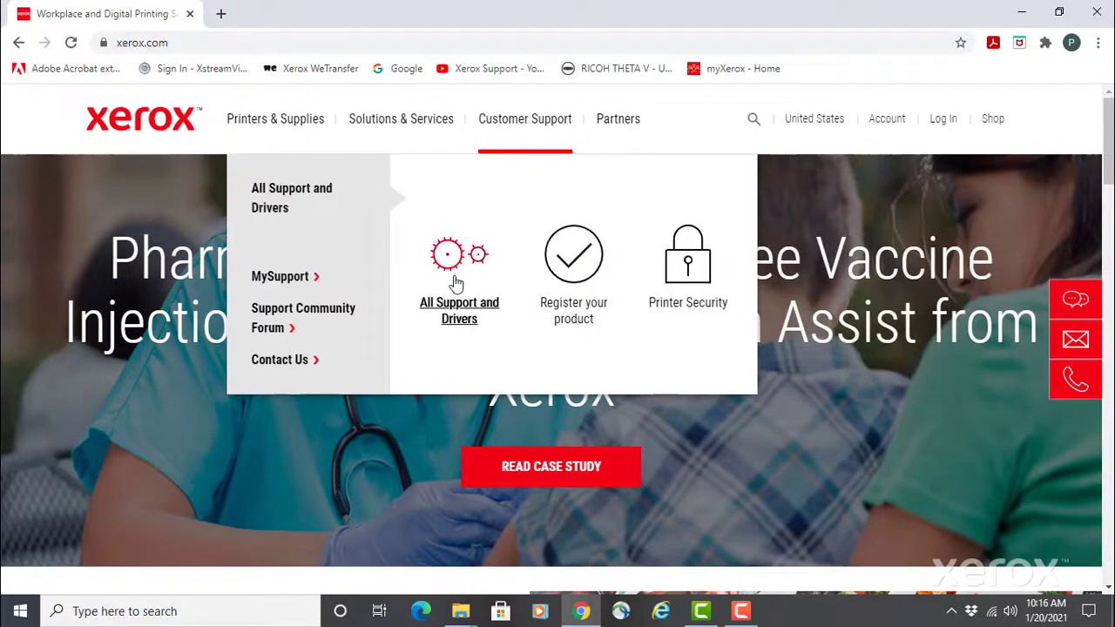
{"action": "left_click", "coordinate": [459, 311]}
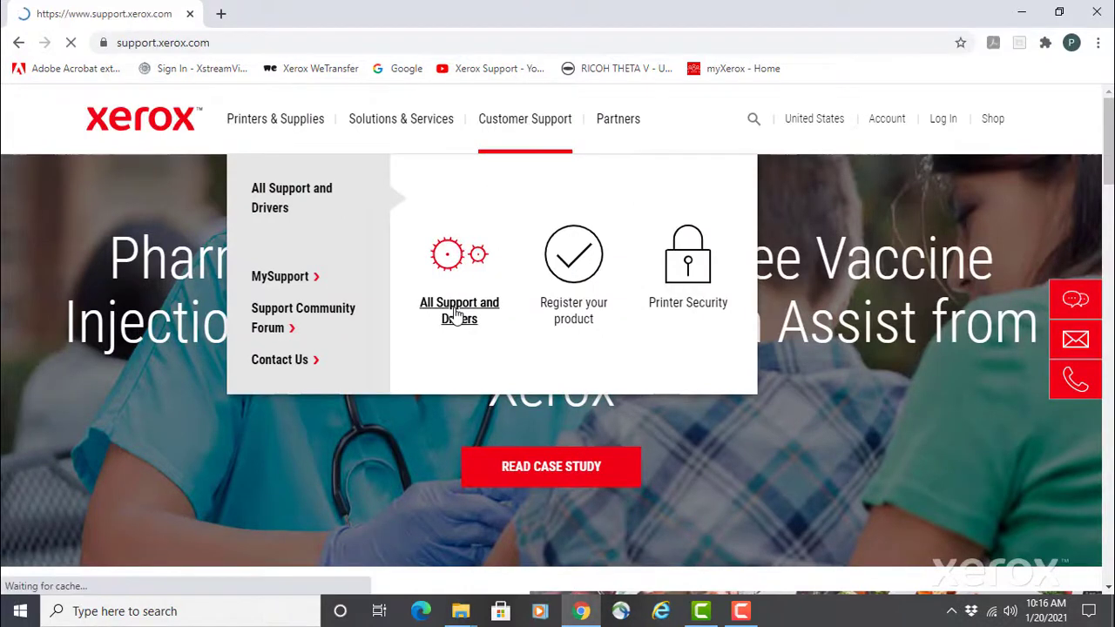
{"action": "left_click", "coordinate": [459, 310]}
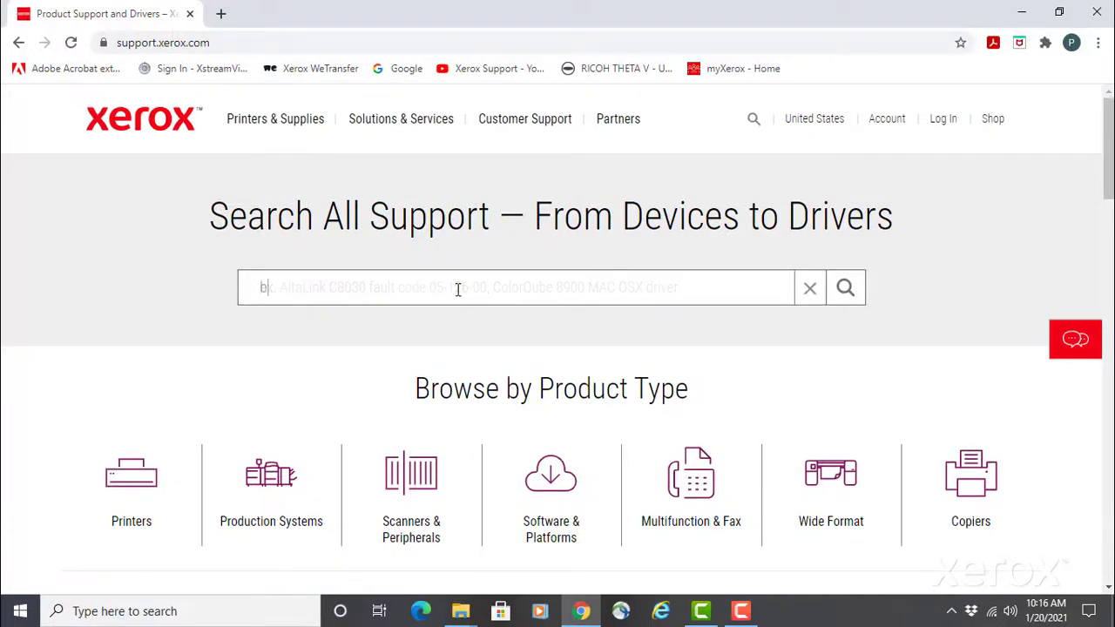
Search 'b9100', filter to PrimeLink B9100/B9110/B9125/B9136, and open Drivers & Downloads
{"action": "type", "text": "9100"}
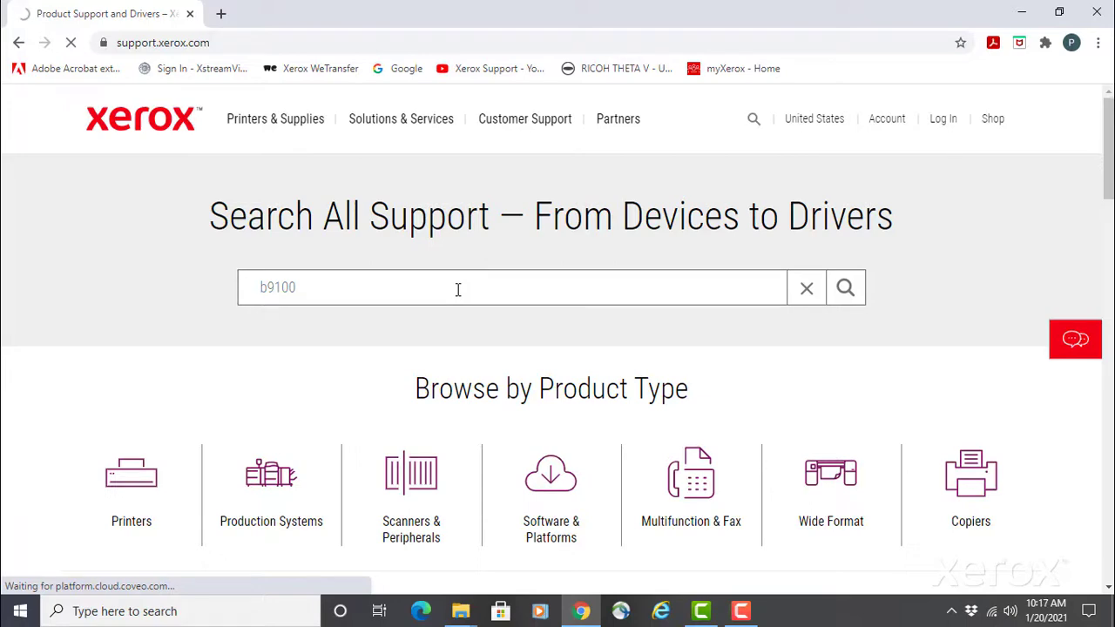
{"action": "left_click", "coordinate": [845, 288]}
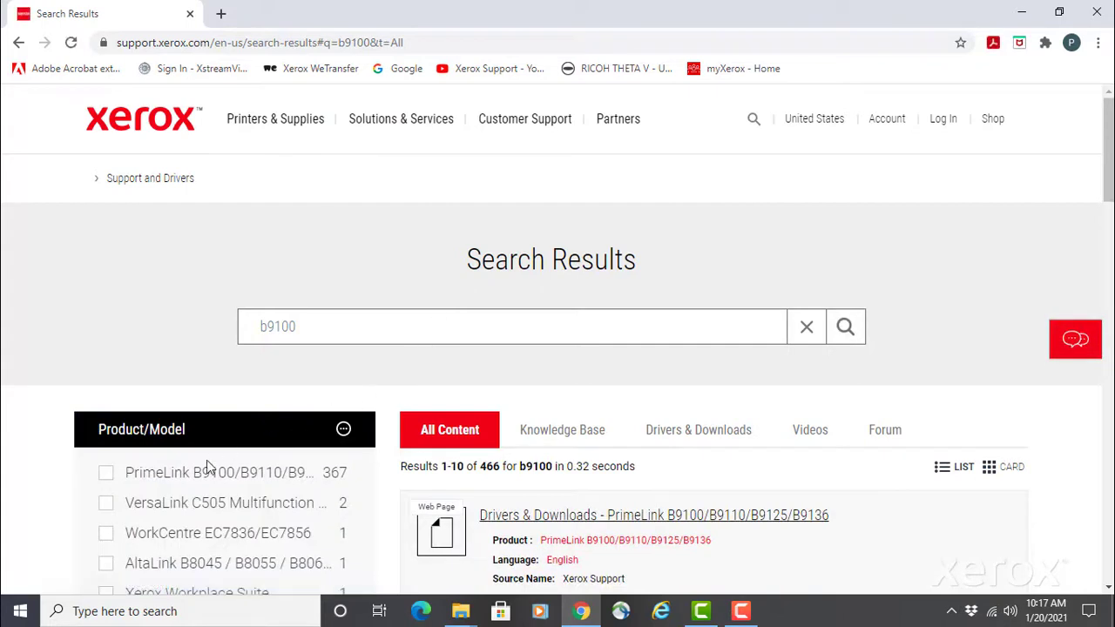
{"action": "left_click", "coordinate": [106, 472]}
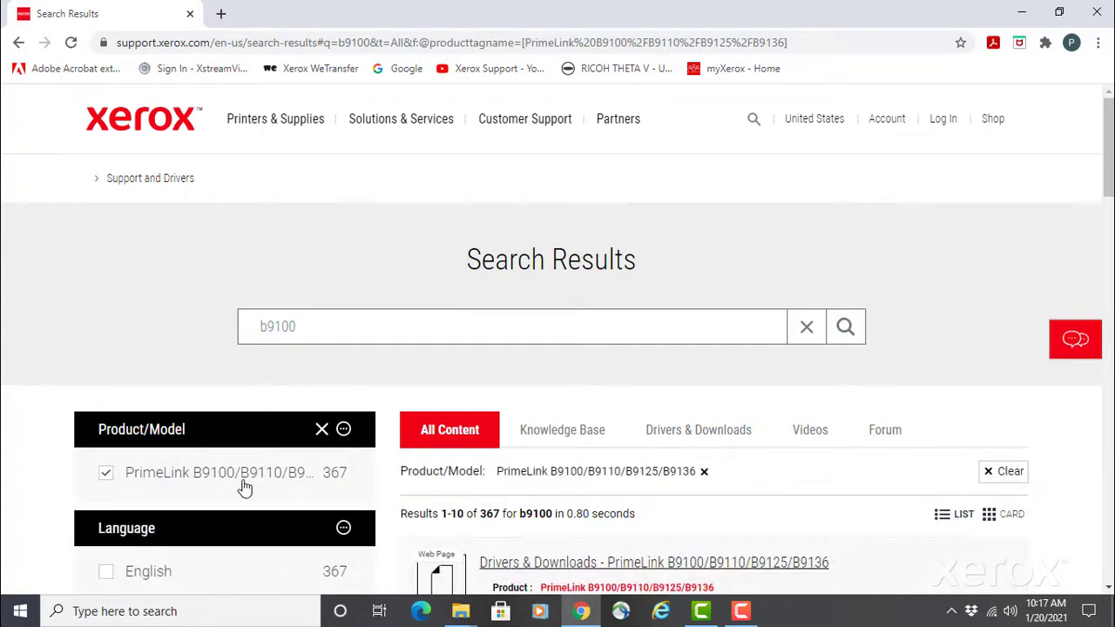
{"action": "scroll", "scroll_direction": "down", "scroll_amount": 3}
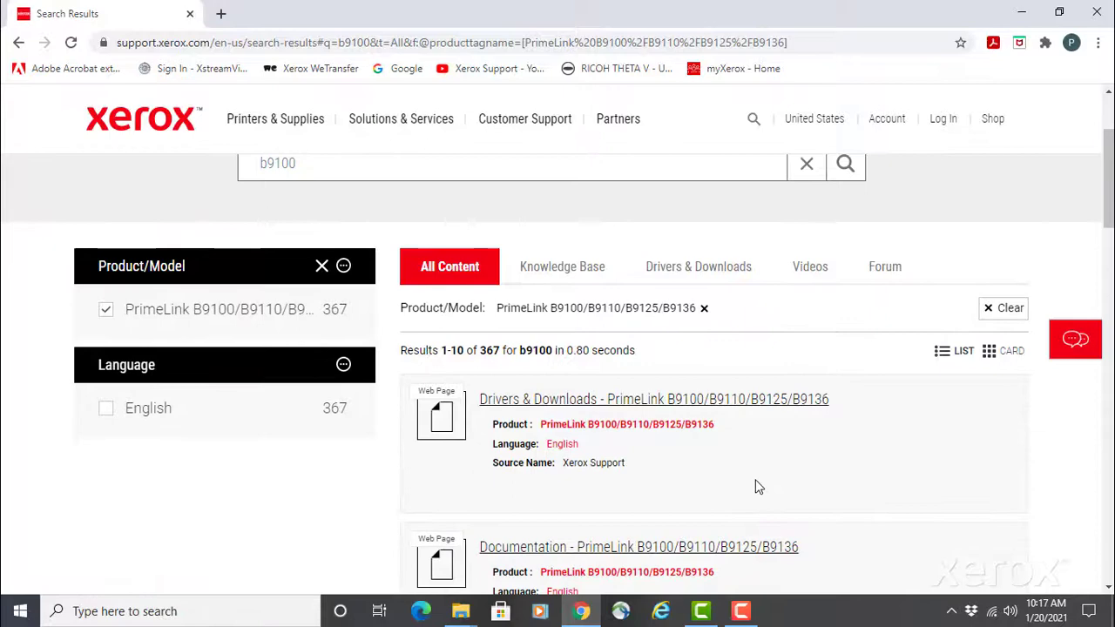
{"action": "mouse_move", "coordinate": [652, 407]}
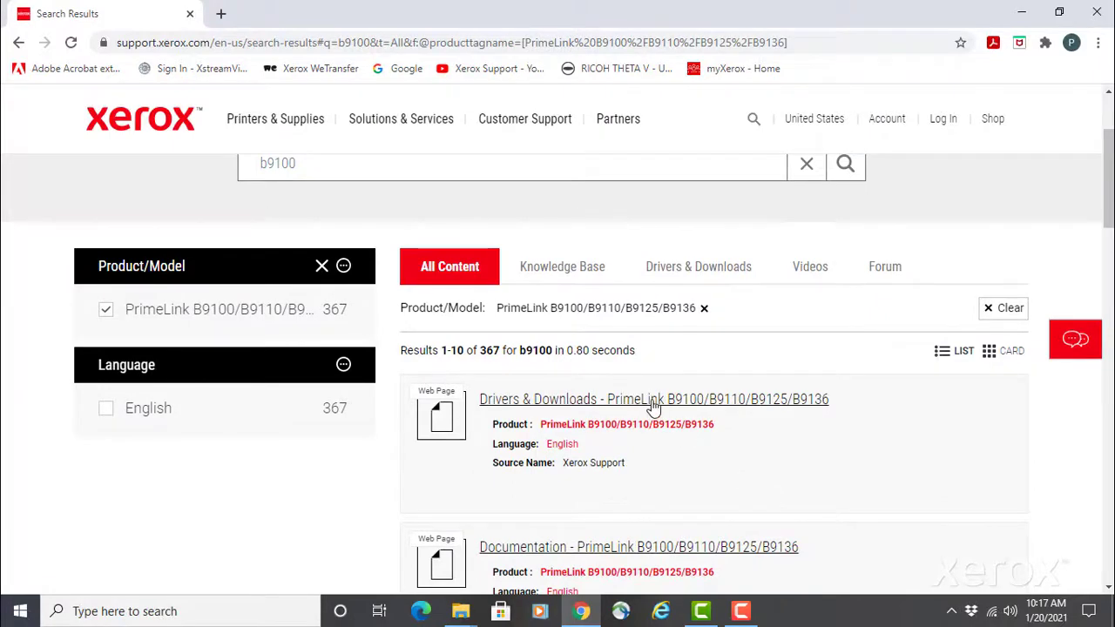
{"action": "left_click", "coordinate": [654, 399]}
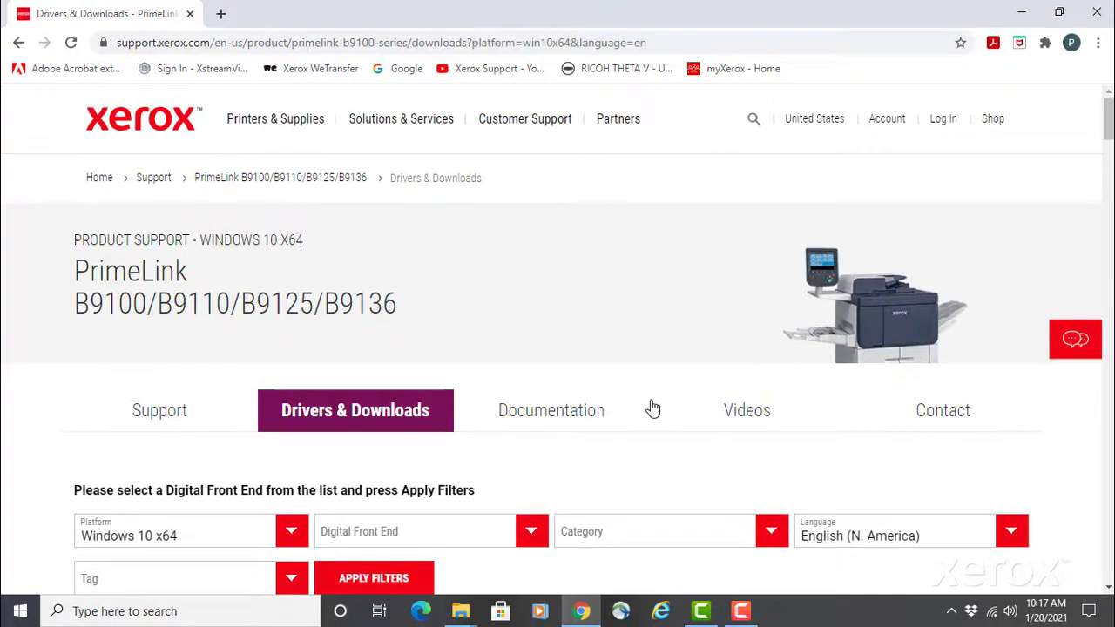
Scroll past Drivers and Utilities to the Firmware release 90.04.71
{"action": "scroll", "scroll_direction": "down", "scroll_amount": 3}
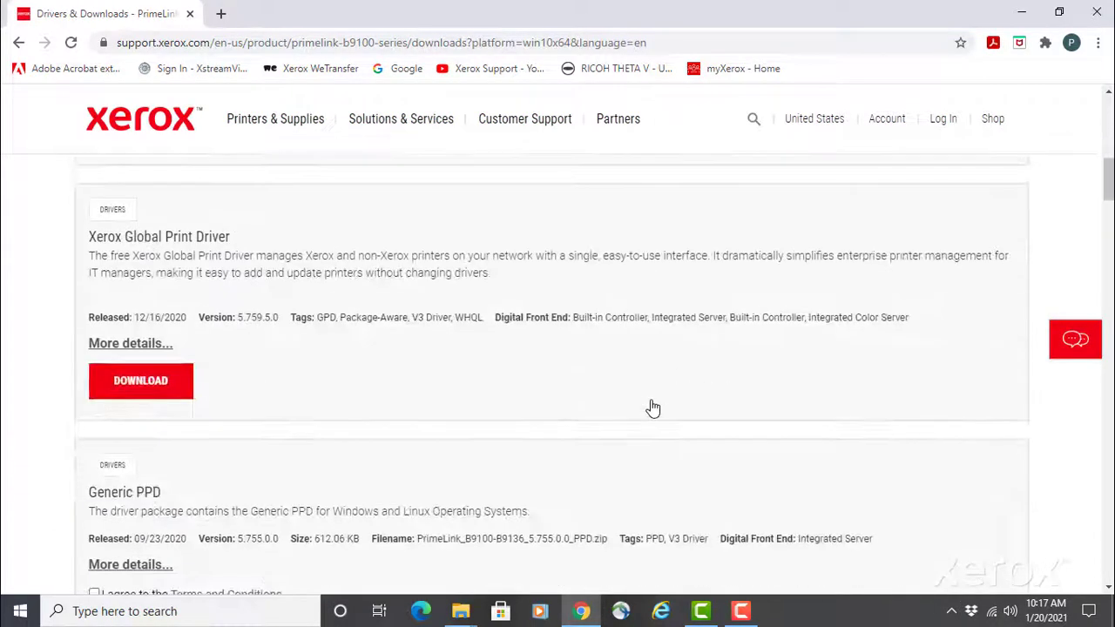
{"action": "scroll", "scroll_direction": "down", "scroll_amount": 3}
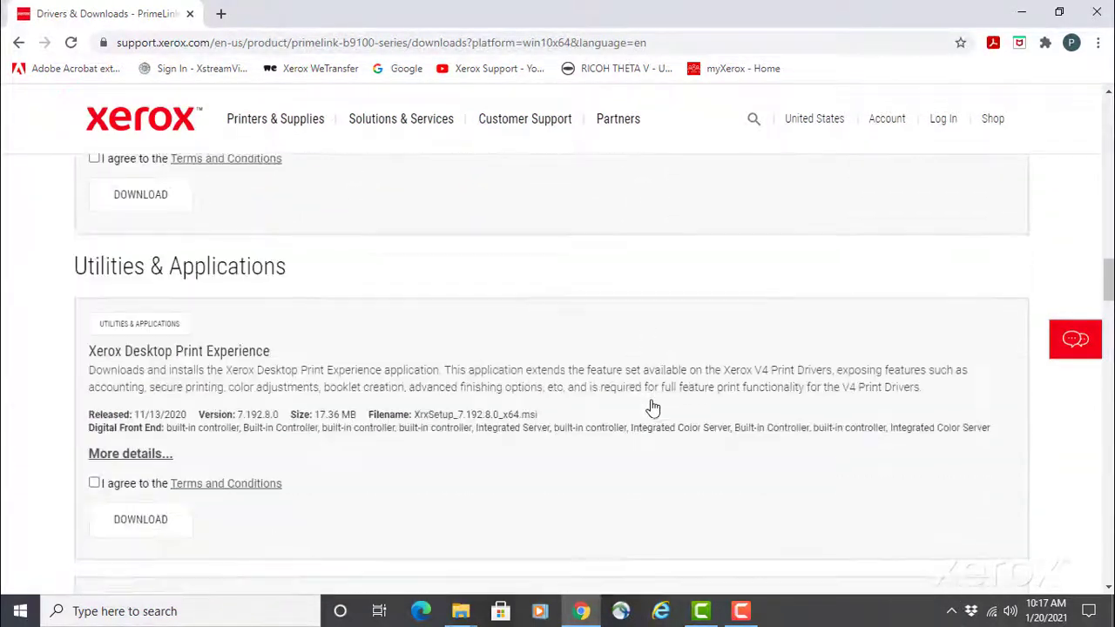
{"action": "scroll", "scroll_direction": "down", "scroll_amount": 3}
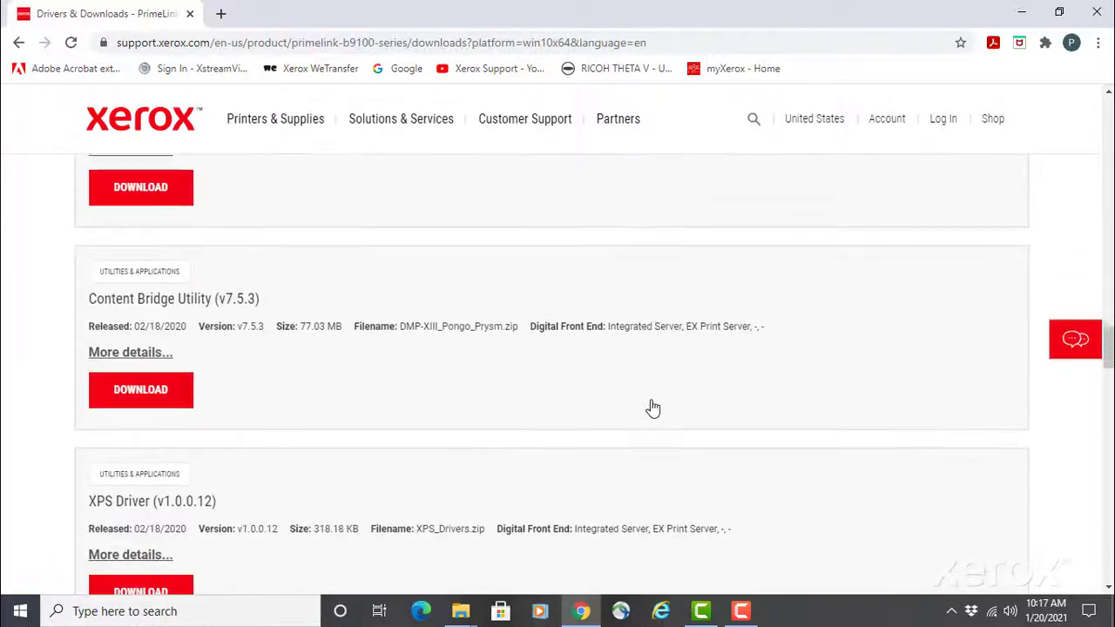
{"action": "scroll", "scroll_direction": "down", "scroll_amount": 3}
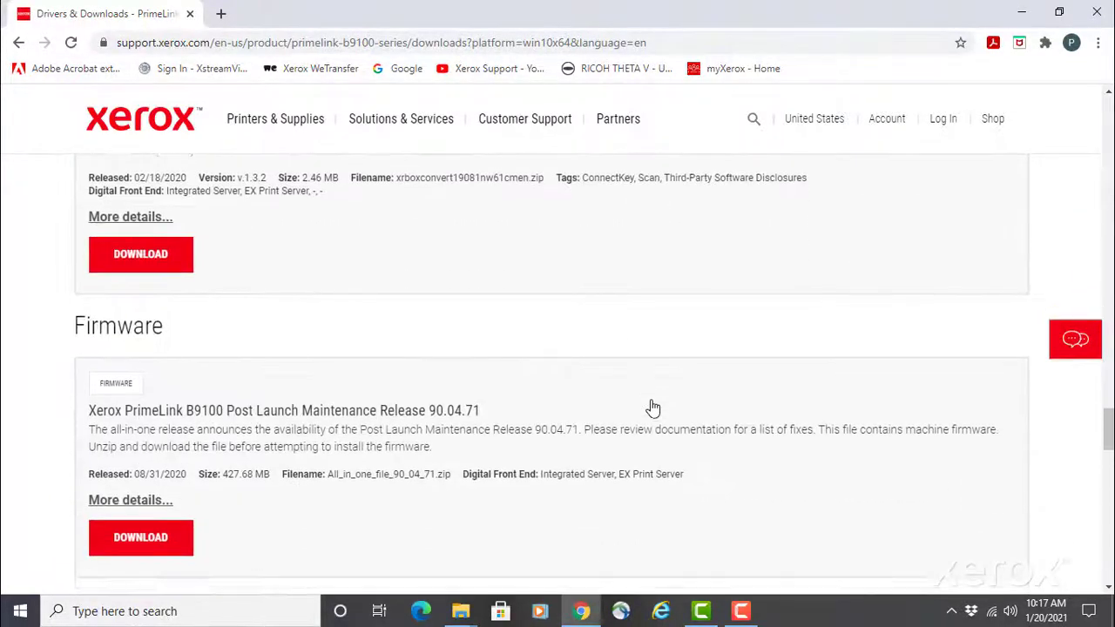
{"action": "scroll", "scroll_direction": "down", "scroll_amount": 3}
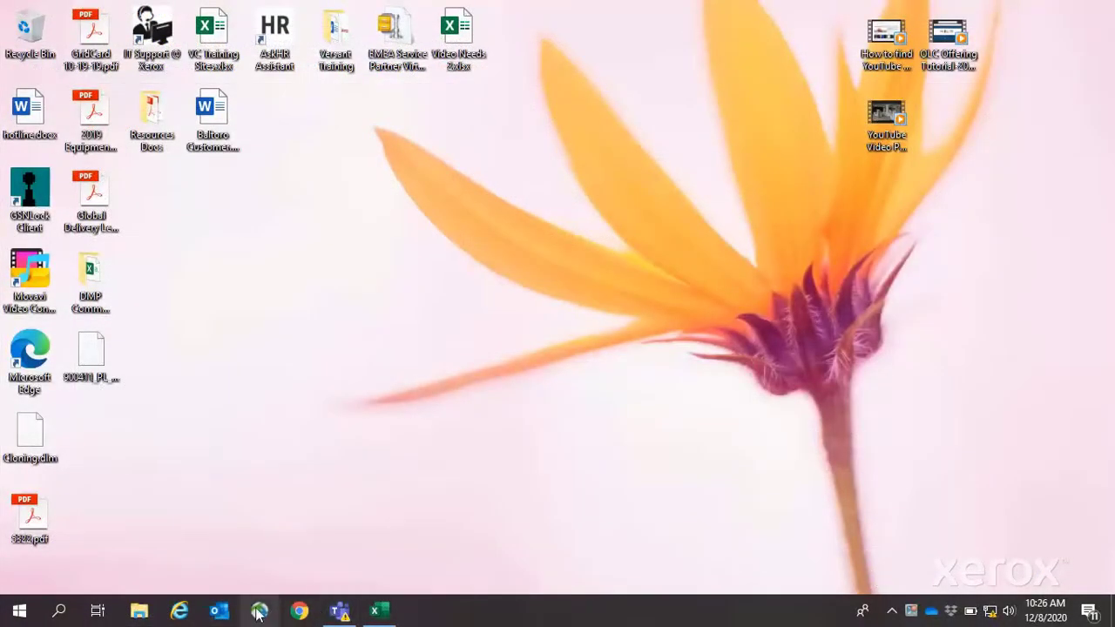
Load Internet Services at 10.22.41.102 in Chrome
{"action": "left_click", "coordinate": [298, 610]}
{"action": "type", "text": "10"}
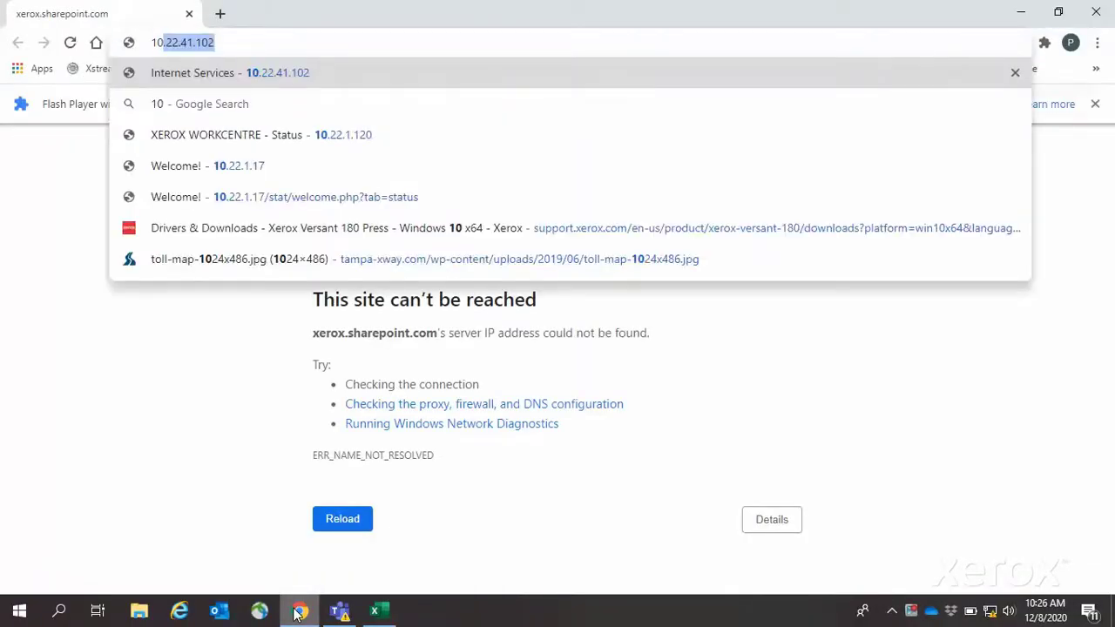
{"action": "left_click", "coordinate": [210, 73]}
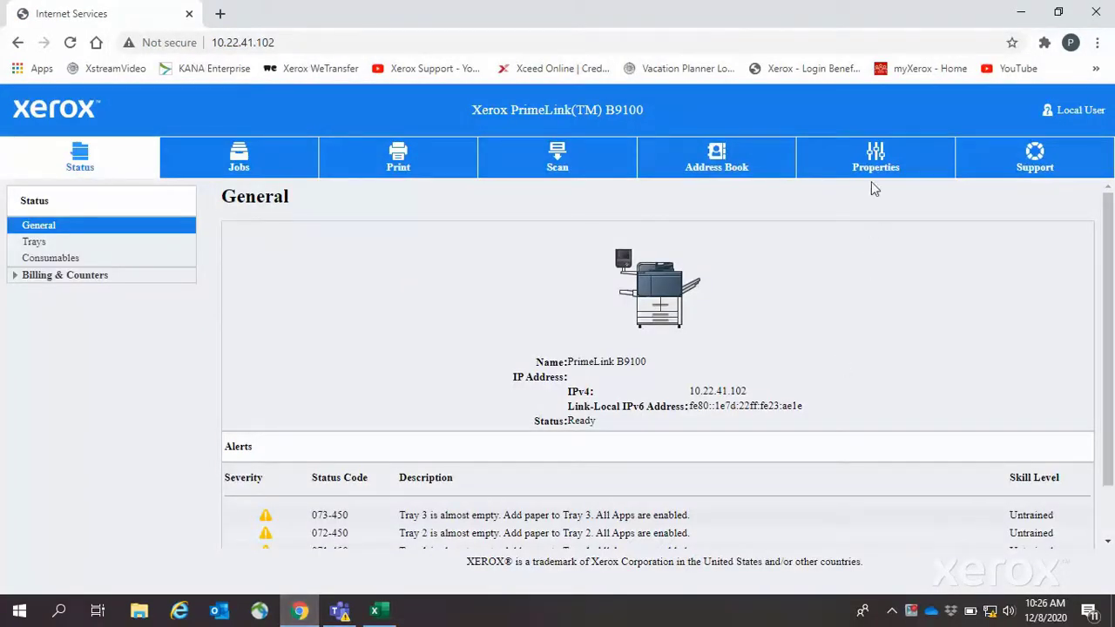
Sign in to Internet Services with username 'admin' and its password
{"action": "left_click", "coordinate": [875, 157]}
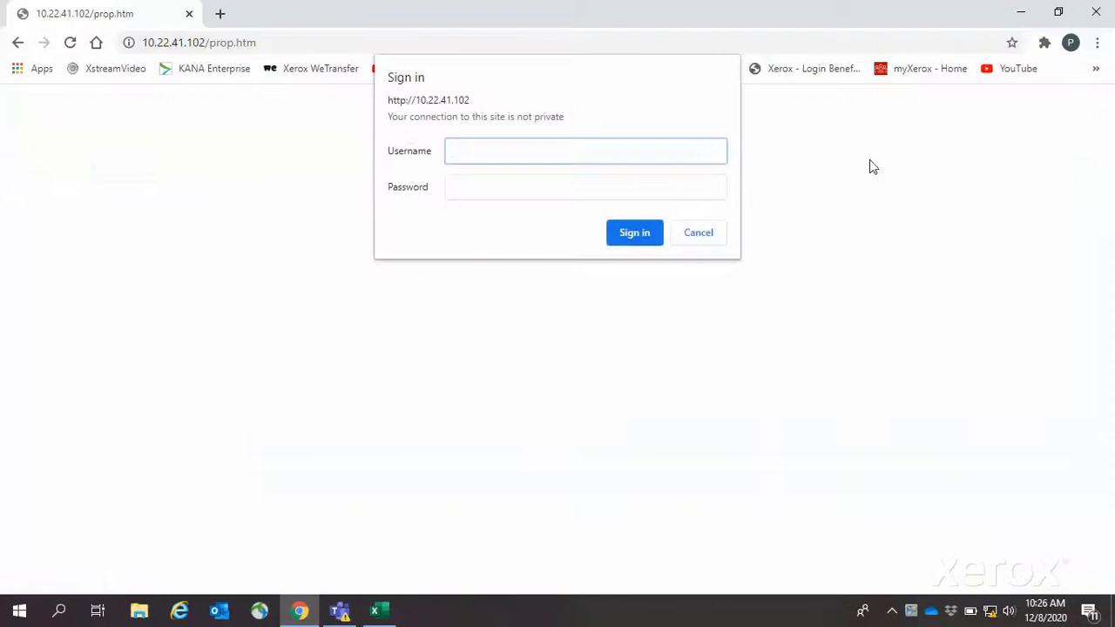
{"action": "type", "text": "admin"}
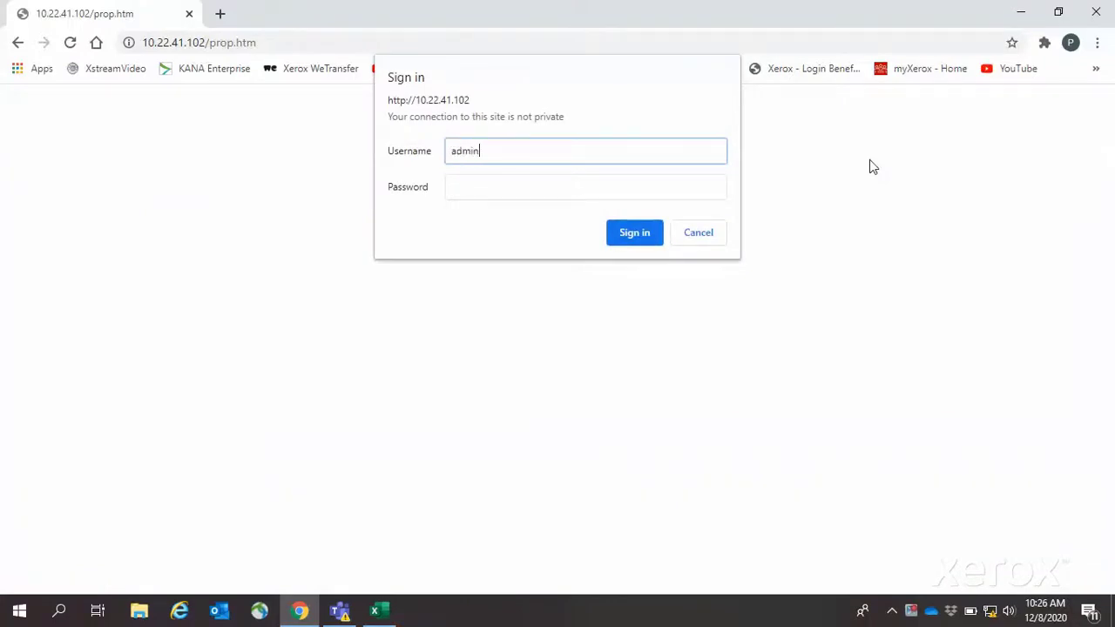
{"action": "type", "text": "••••"}
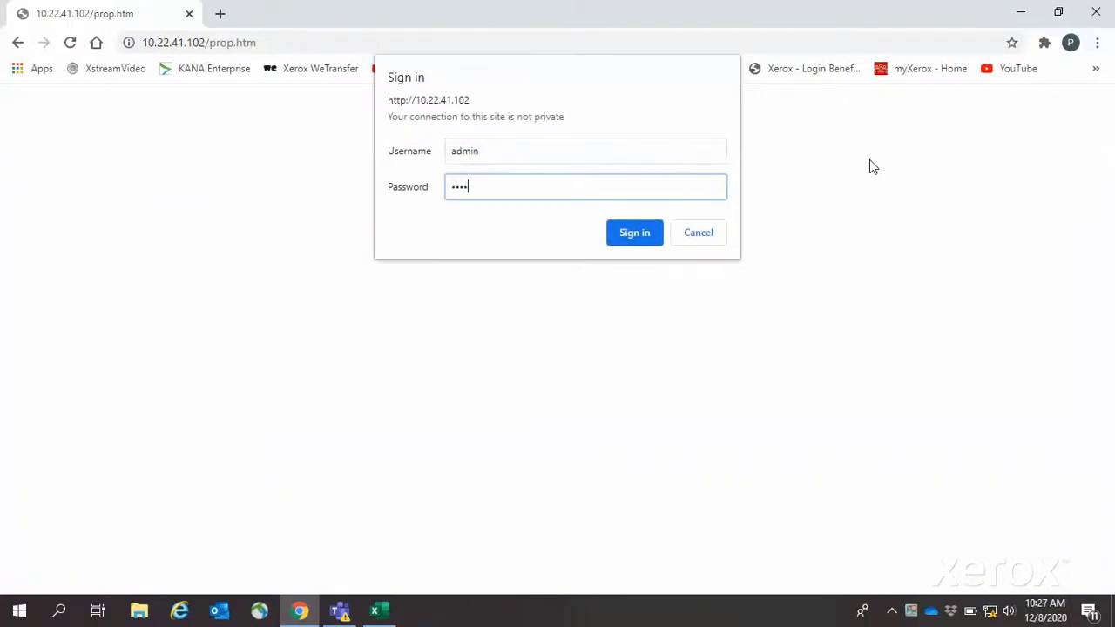
{"action": "left_click", "coordinate": [634, 233]}
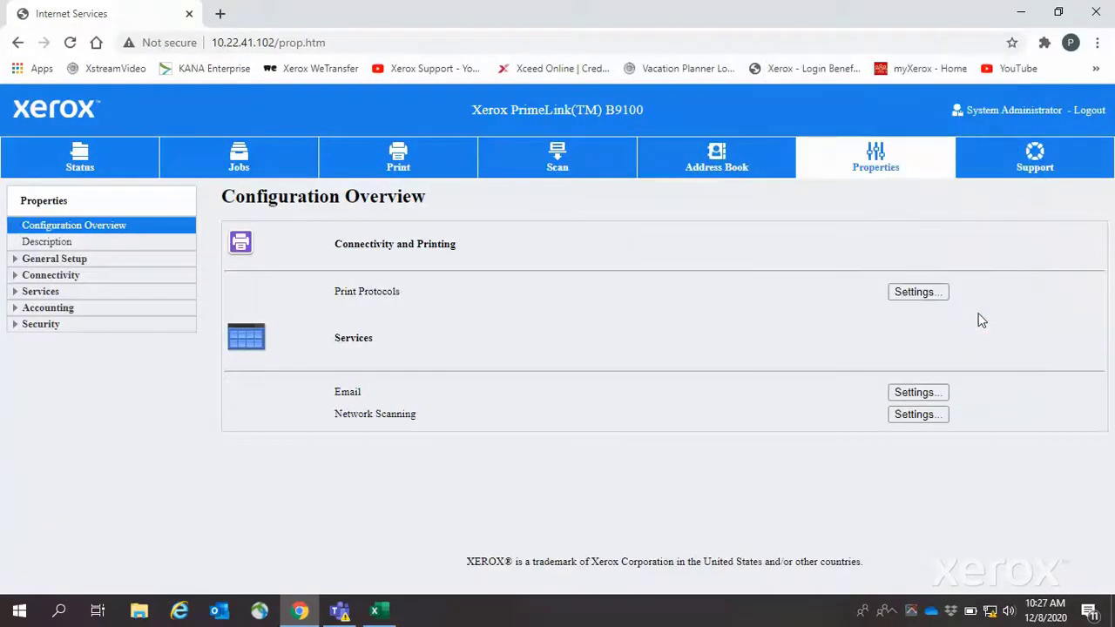
{"action": "mouse_move", "coordinate": [157, 296]}
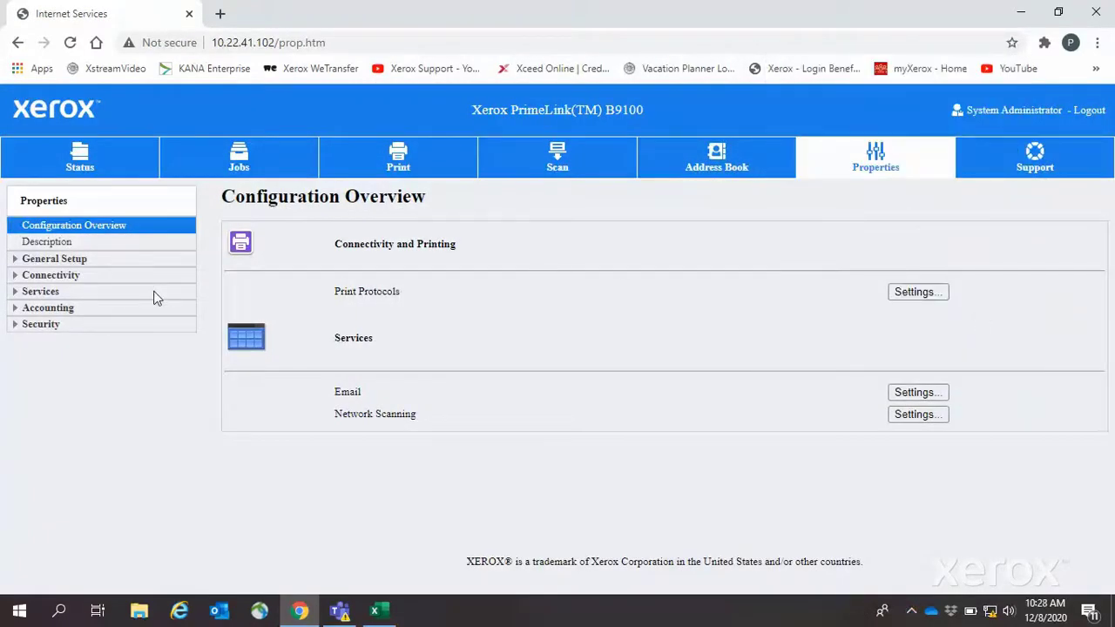
Apply Enabled under Services > Device Software > Upgrades, then reach Manual Upgrade
{"action": "left_click", "coordinate": [41, 291]}
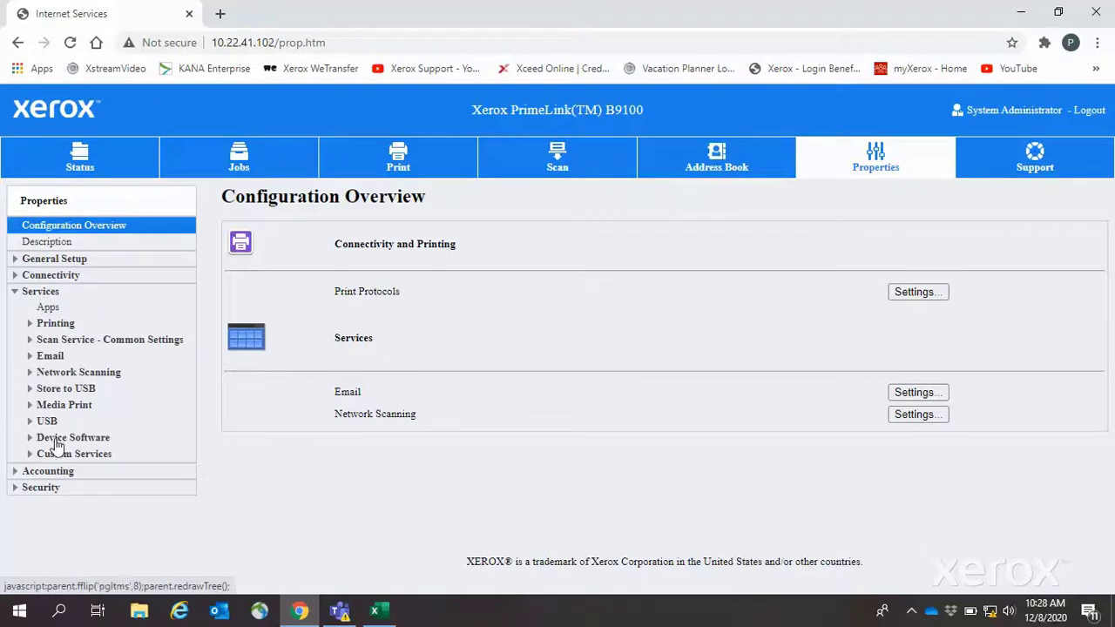
{"action": "left_click", "coordinate": [72, 438]}
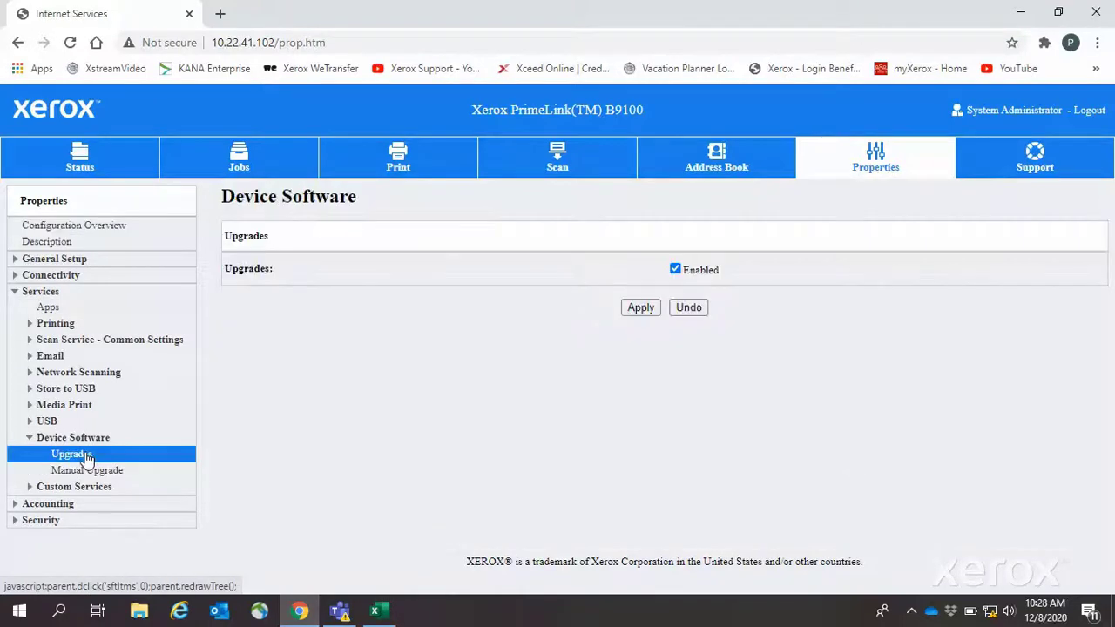
{"action": "left_click", "coordinate": [640, 307]}
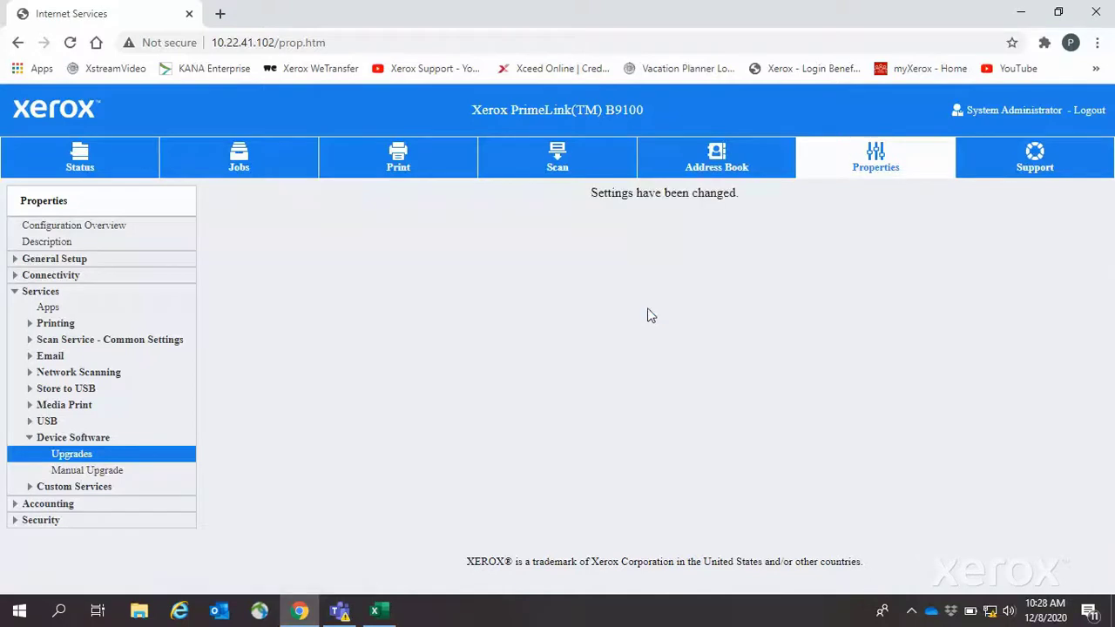
{"action": "left_click", "coordinate": [71, 453]}
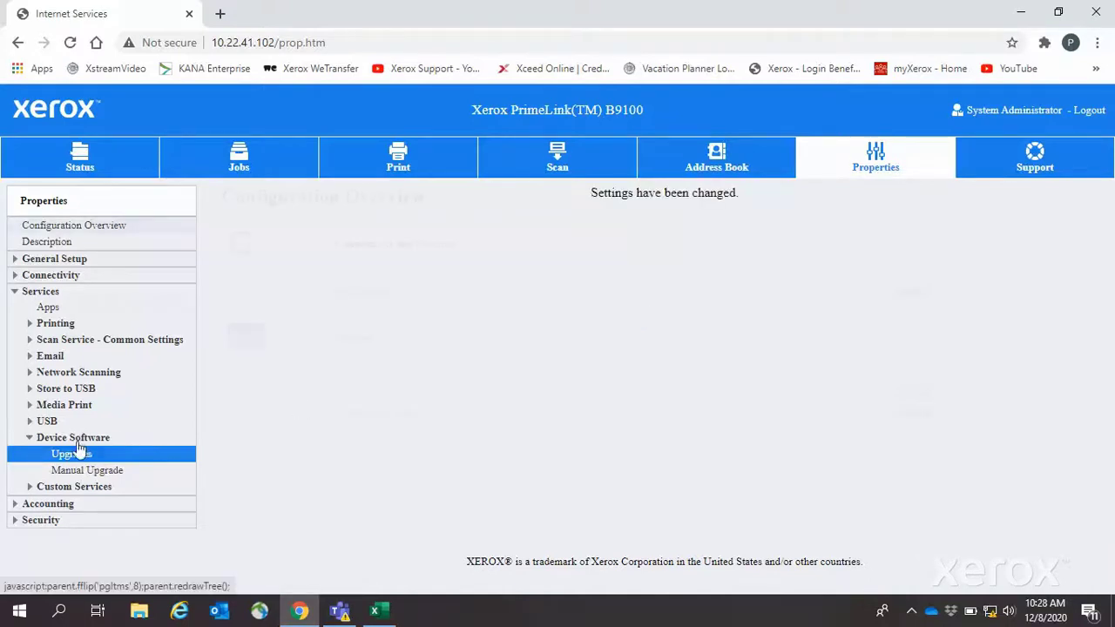
{"action": "left_click", "coordinate": [87, 470]}
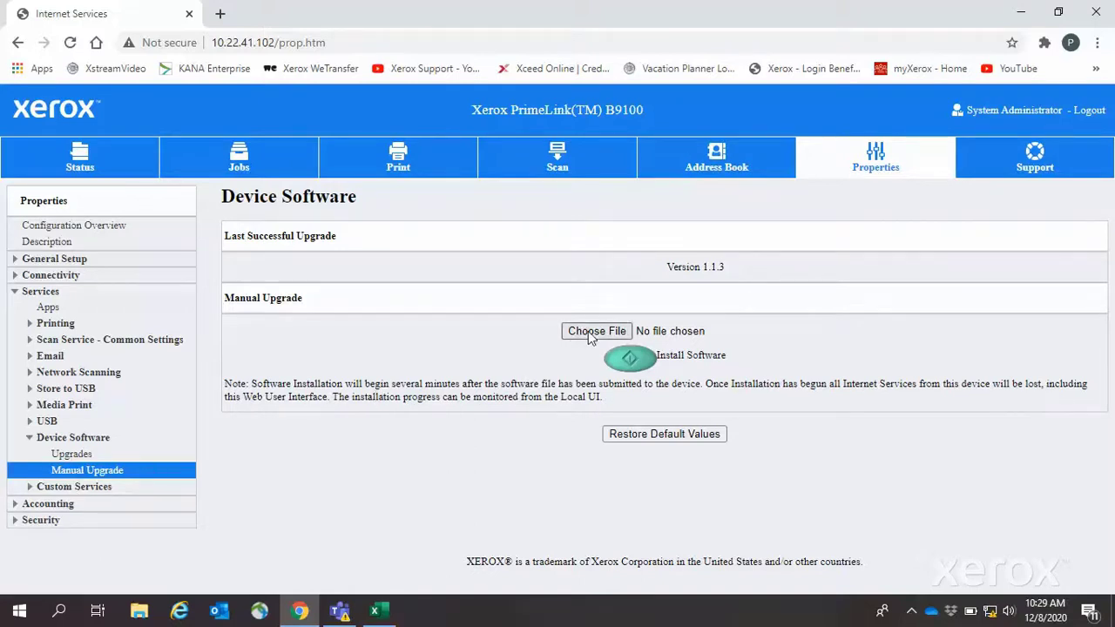
Choose 900411_PL_B9100_B9110_B9125_B9136.bin from the Desktop as the upgrade file
{"action": "left_click", "coordinate": [596, 331]}
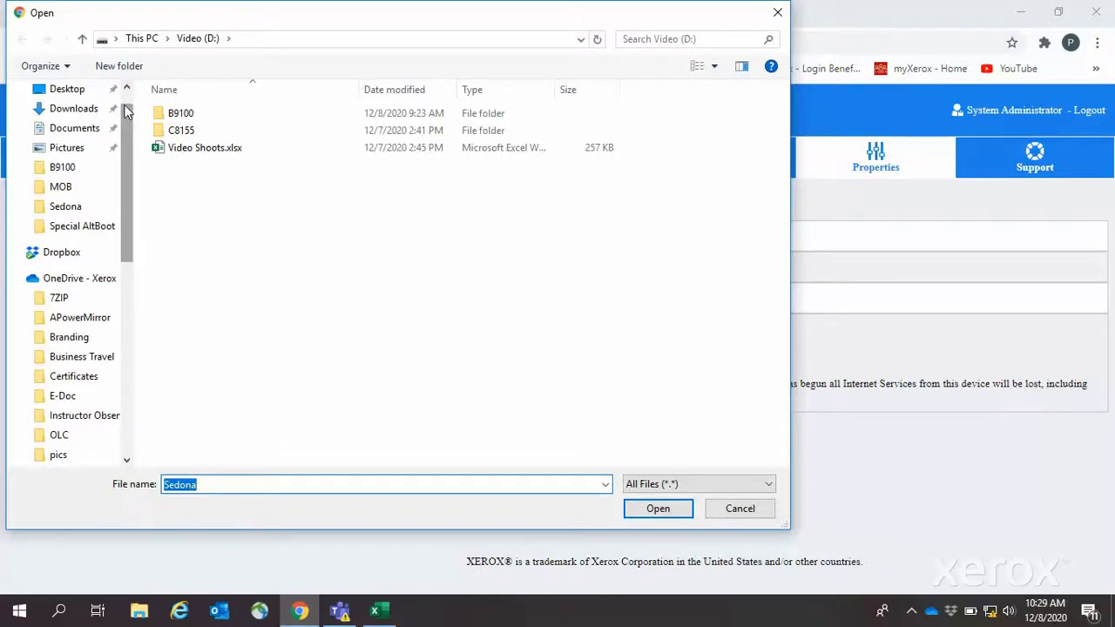
{"action": "left_click", "coordinate": [64, 88]}
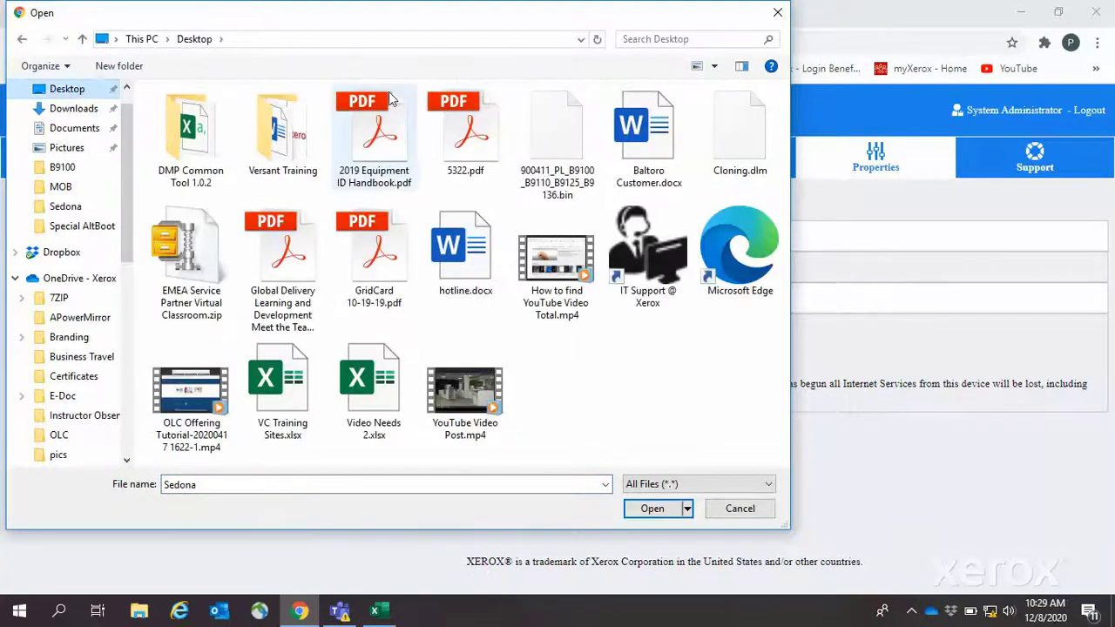
{"action": "left_click", "coordinate": [557, 131]}
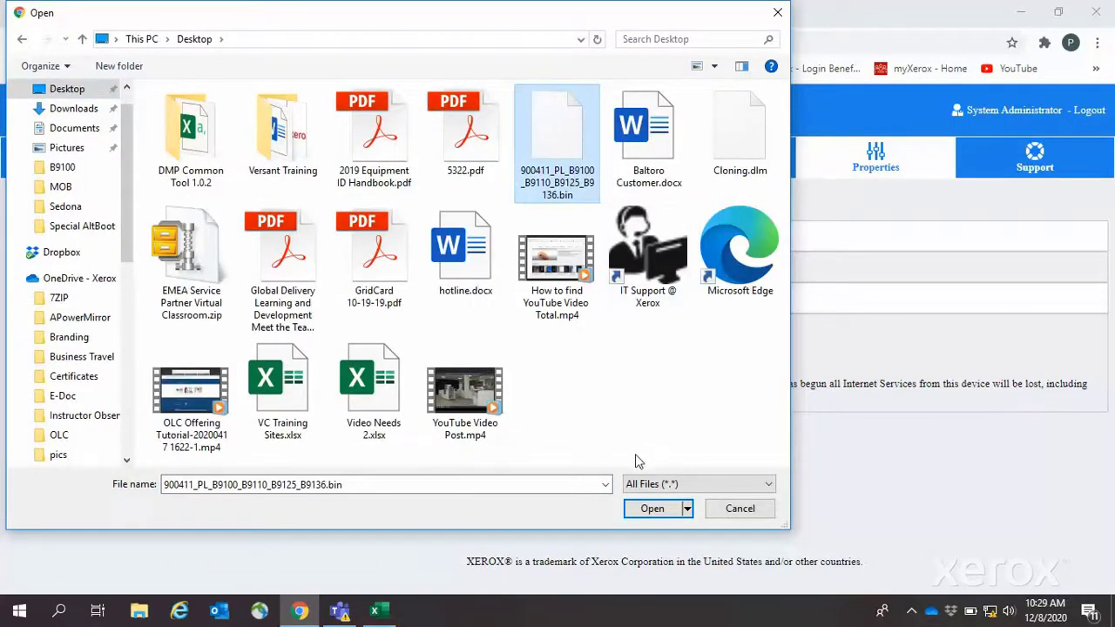
{"action": "left_click", "coordinate": [652, 508]}
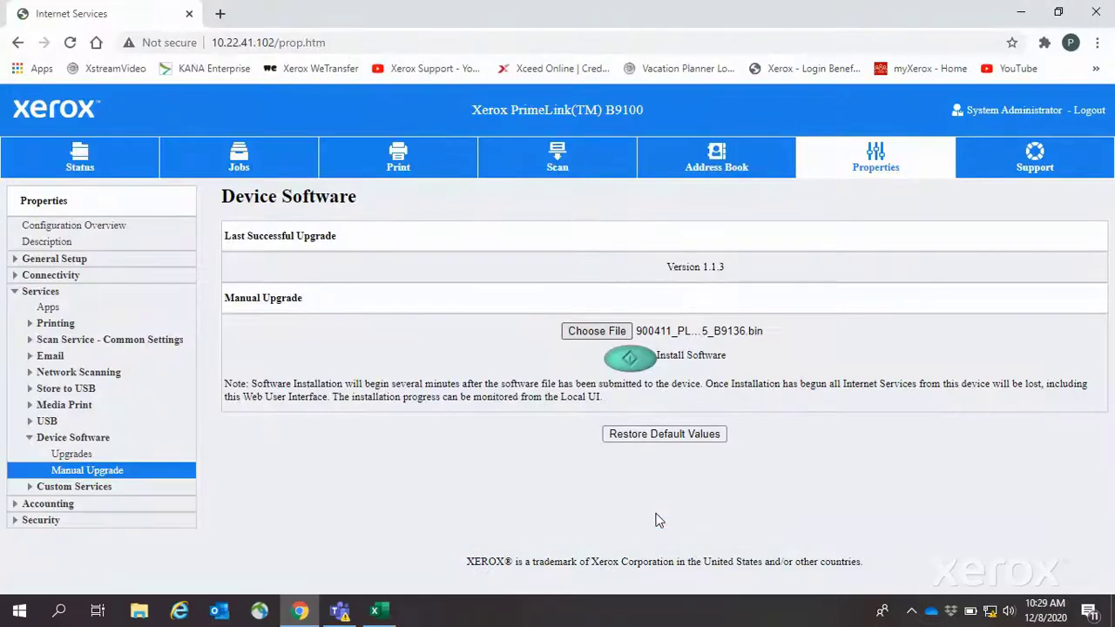
{"action": "mouse_move", "coordinate": [630, 359]}
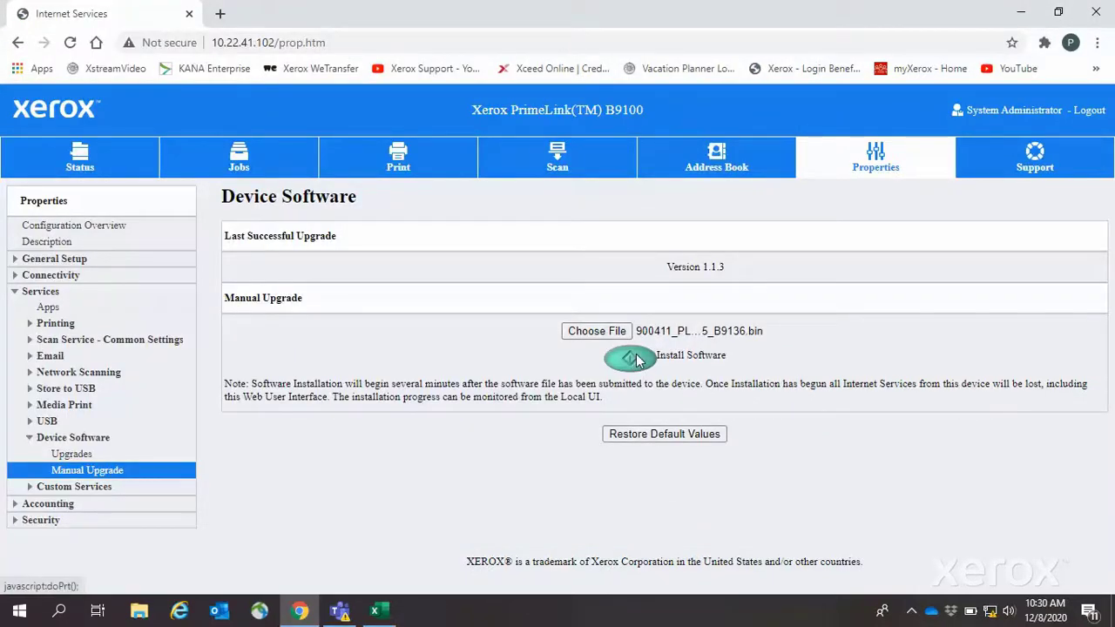
Install the chosen firmware file on the printer
{"action": "left_click", "coordinate": [629, 359]}
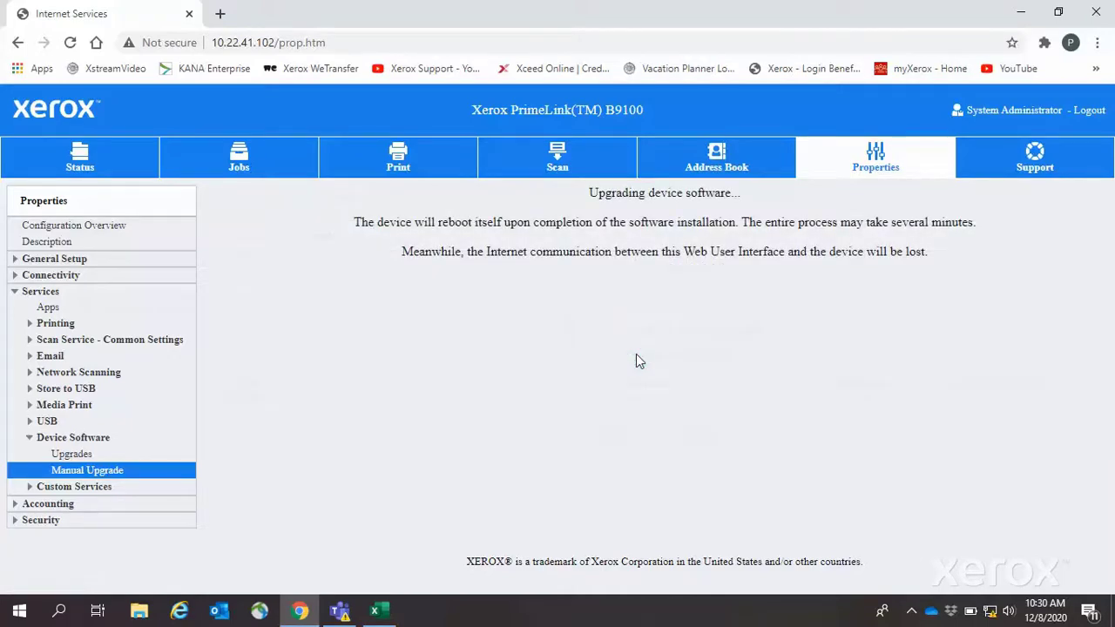